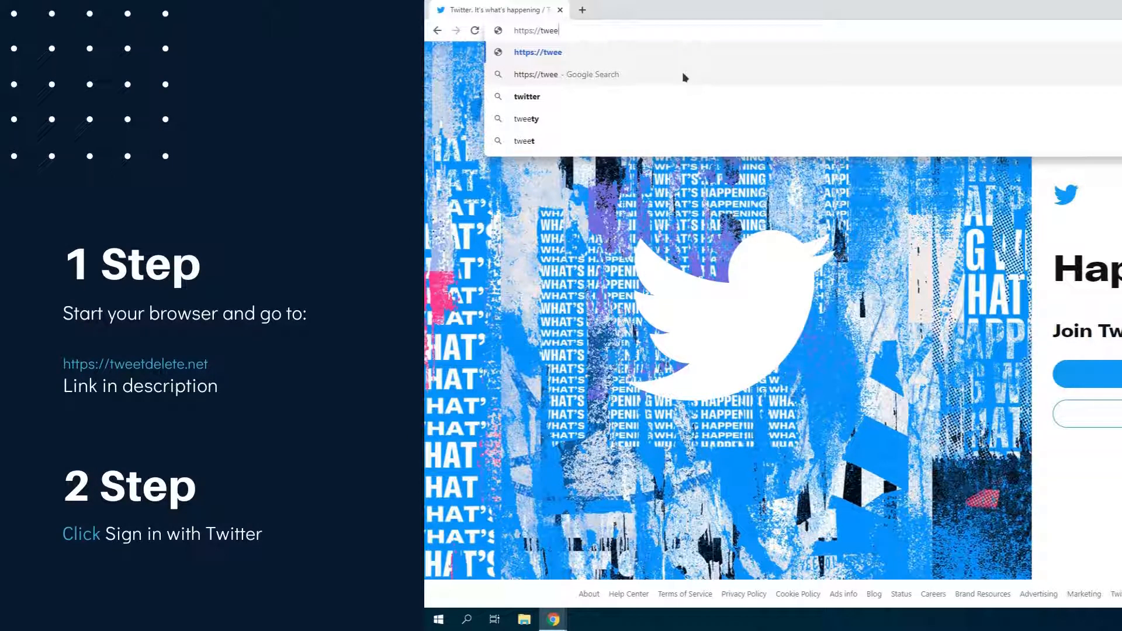
# Sign in to tweetdelete.net with Twitter and authorize the app to access the account.
pyautogui.write('delete.net')
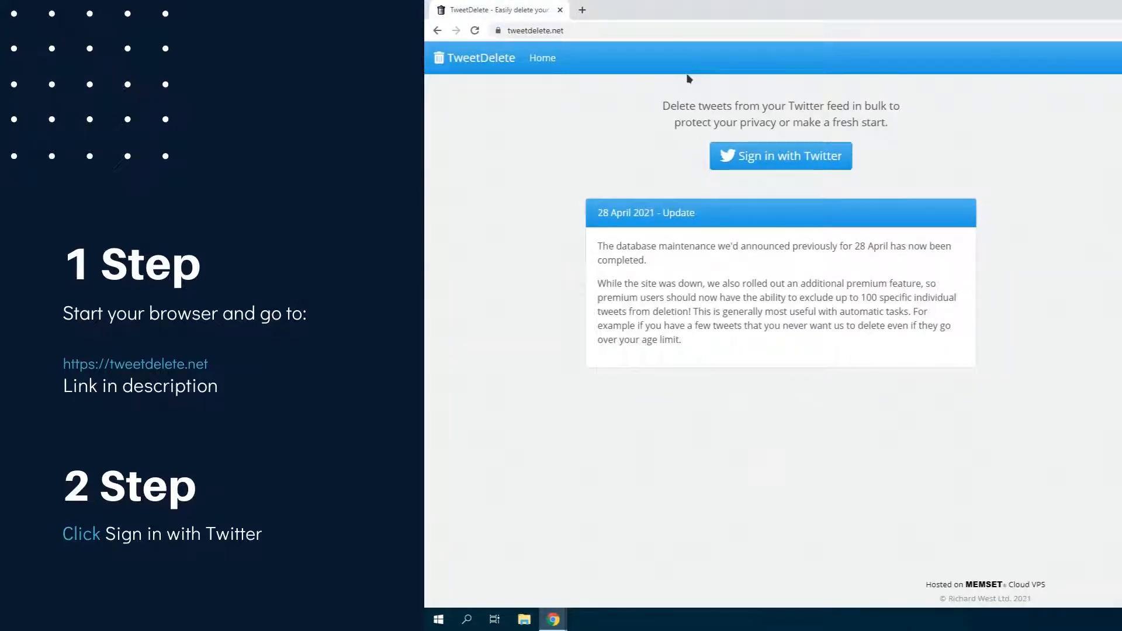
pyautogui.click(779, 156)
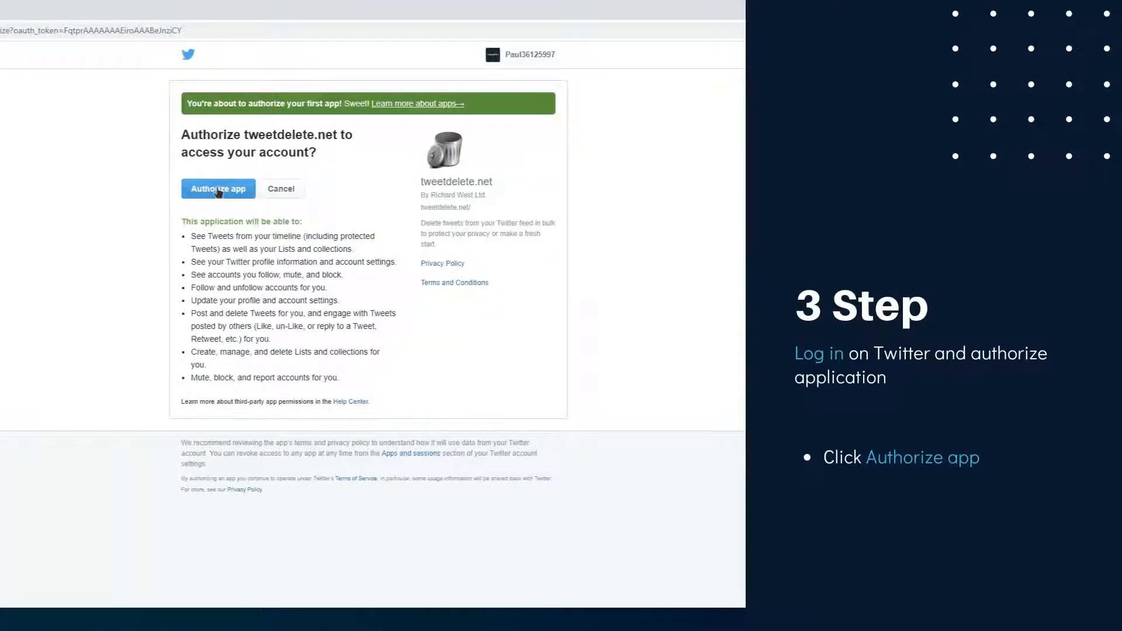
pyautogui.click(219, 188)
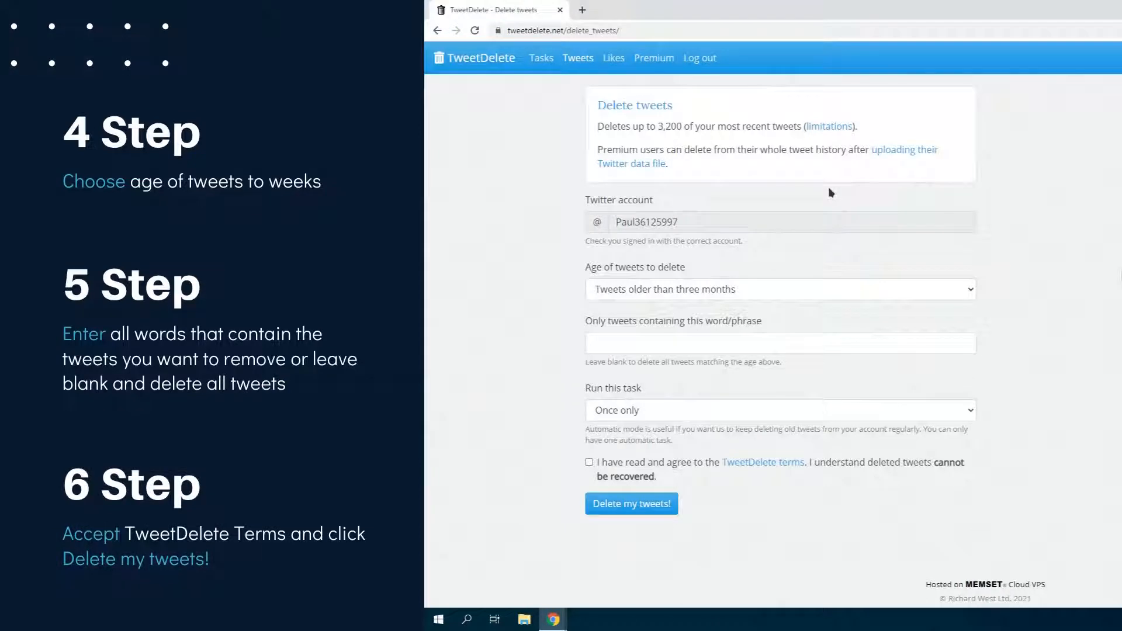
pyautogui.moveTo(778, 281)
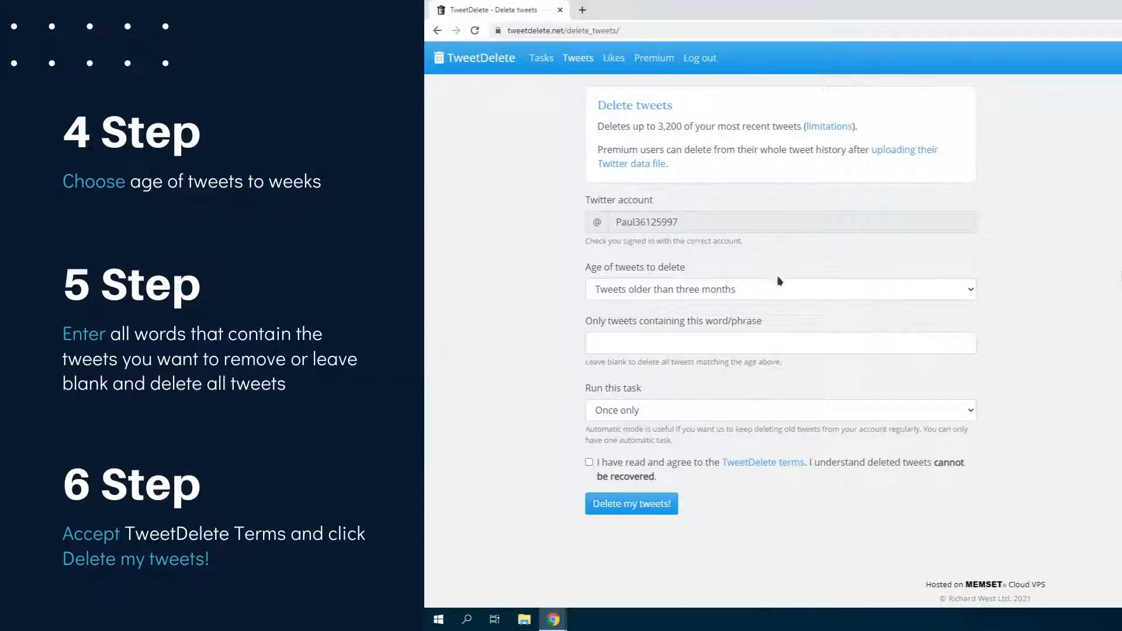
# Filter for tweets older than two weeks containing the phrase 'NBA'.
pyautogui.click(780, 288)
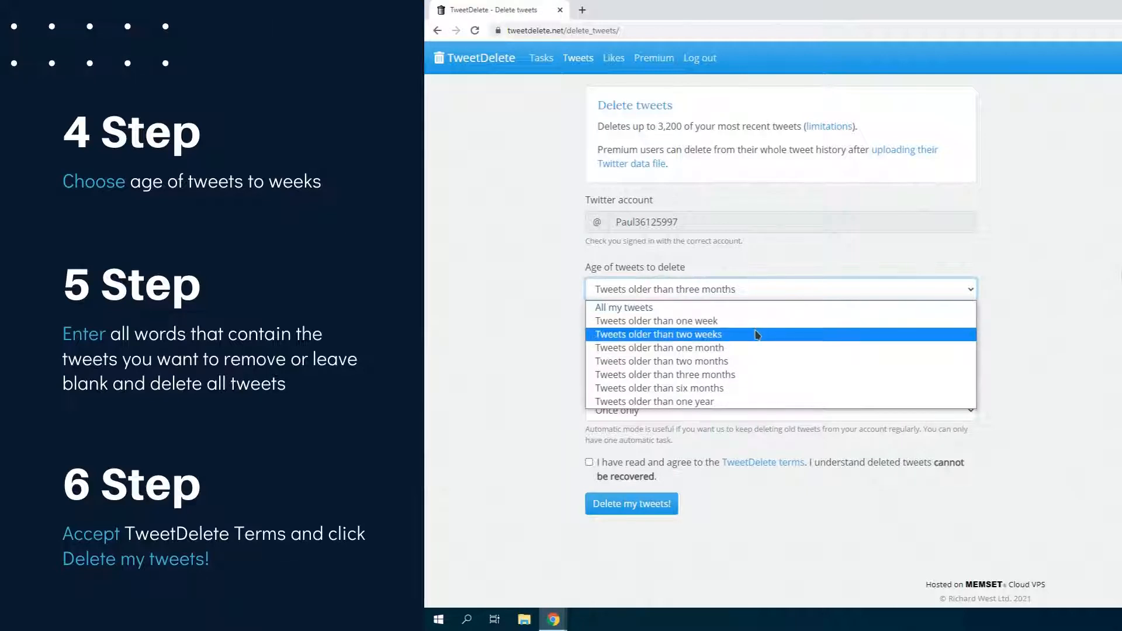
pyautogui.click(656, 333)
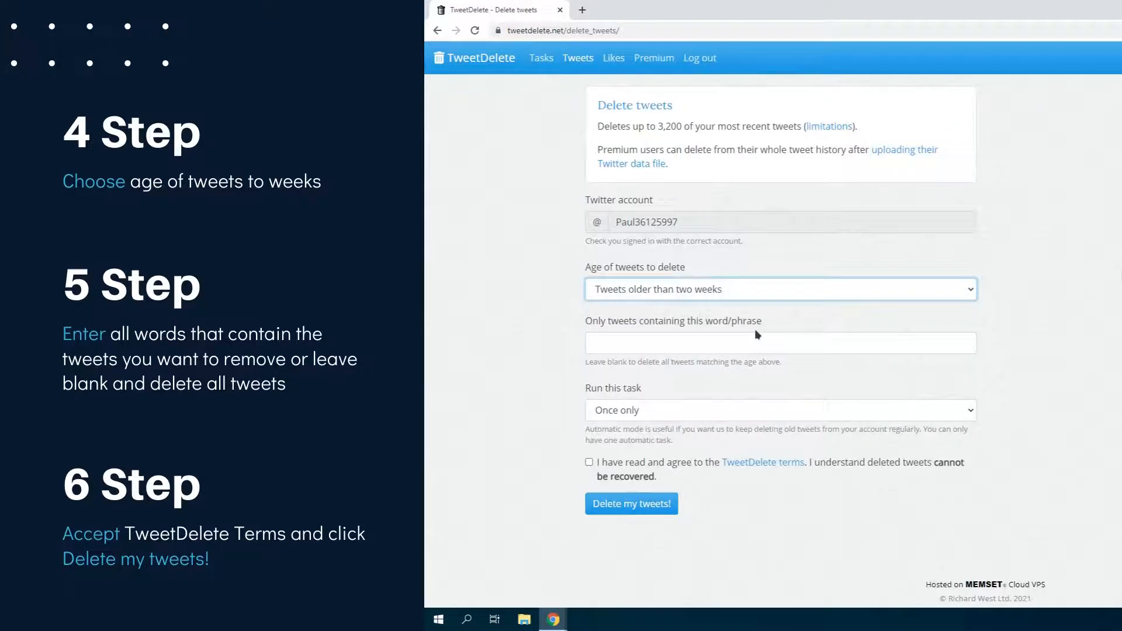
pyautogui.click(779, 343)
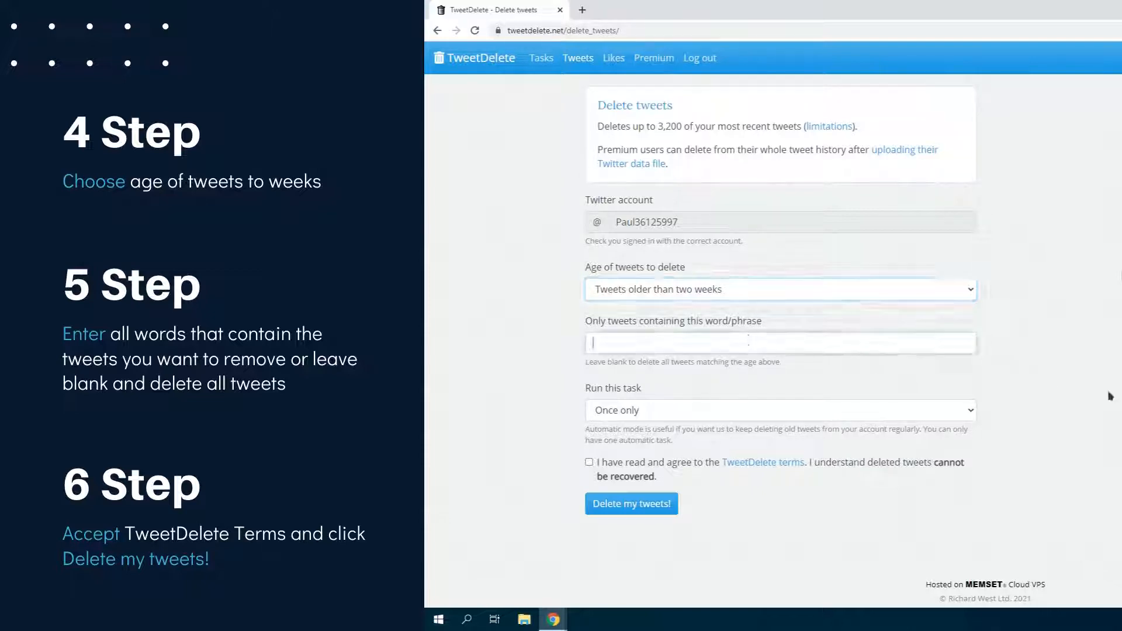
pyautogui.click(779, 342)
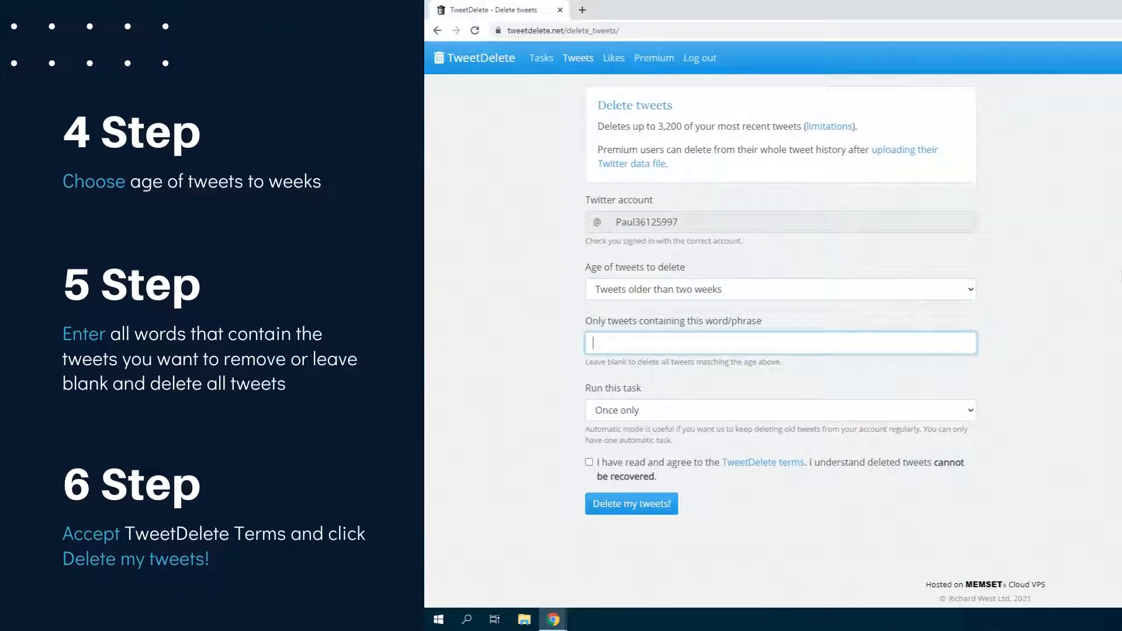
pyautogui.write('NBA')
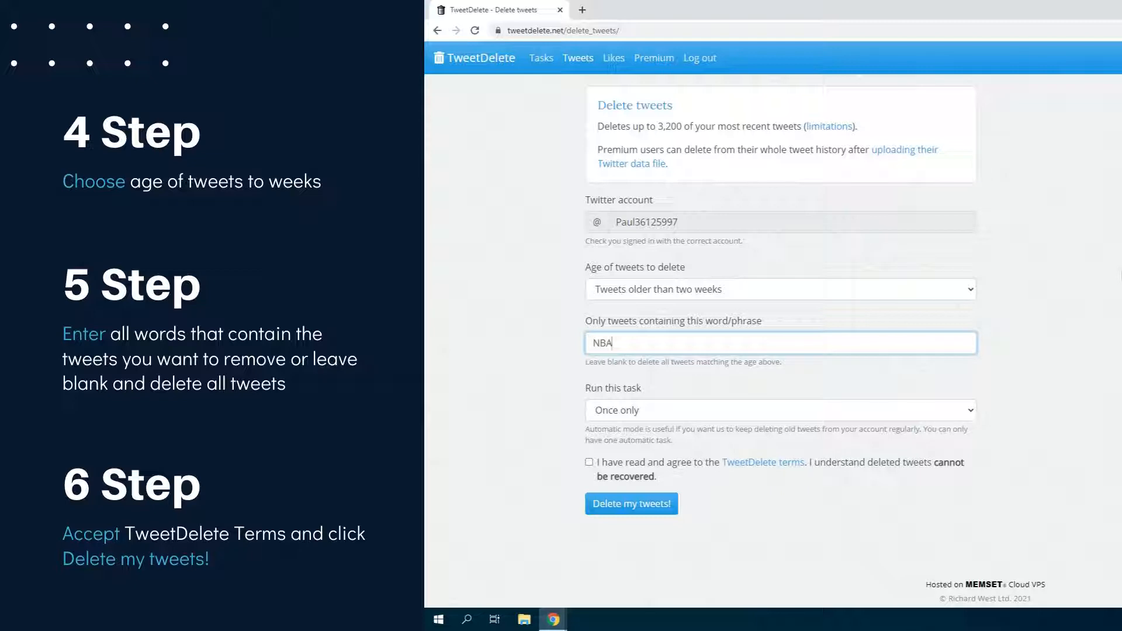
pyautogui.moveTo(1015, 411)
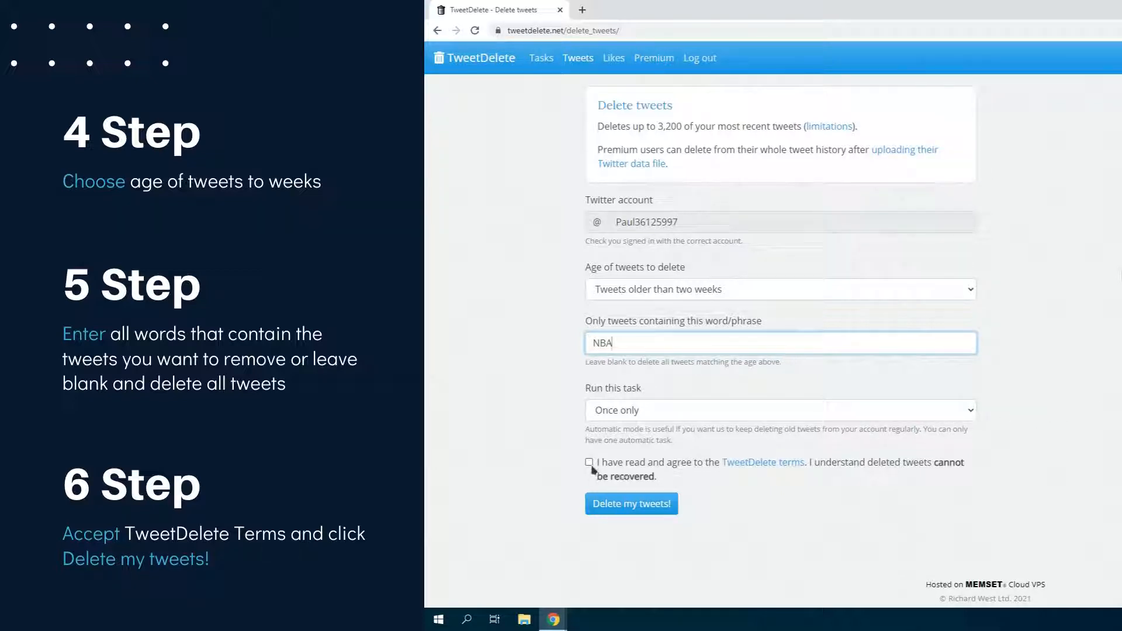
# Accept the terms and run Delete my tweets on the matching tweets.
pyautogui.click(589, 461)
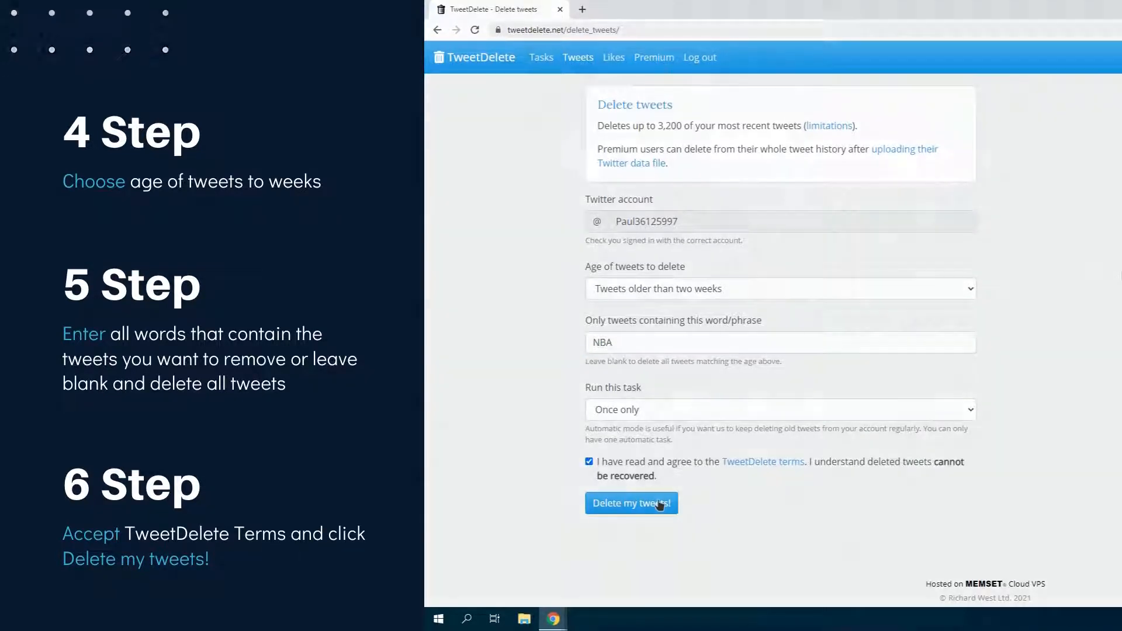
pyautogui.click(630, 503)
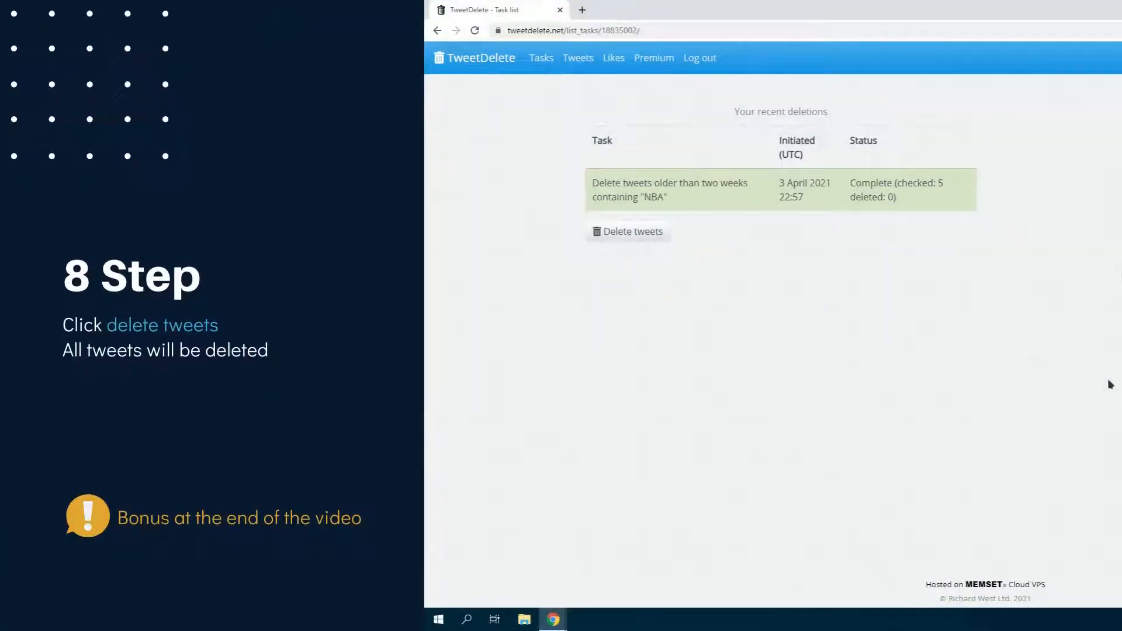
pyautogui.moveTo(1049, 348)
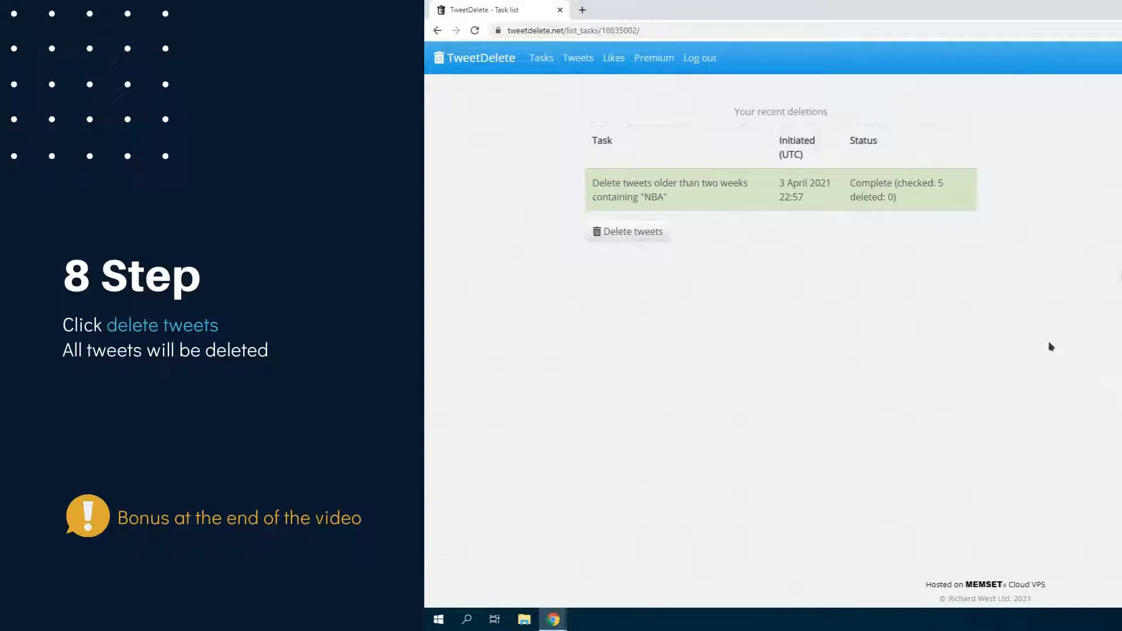
# Leave the completed NBA task list and return to the deletion form via Delete tweets.
pyautogui.click(627, 231)
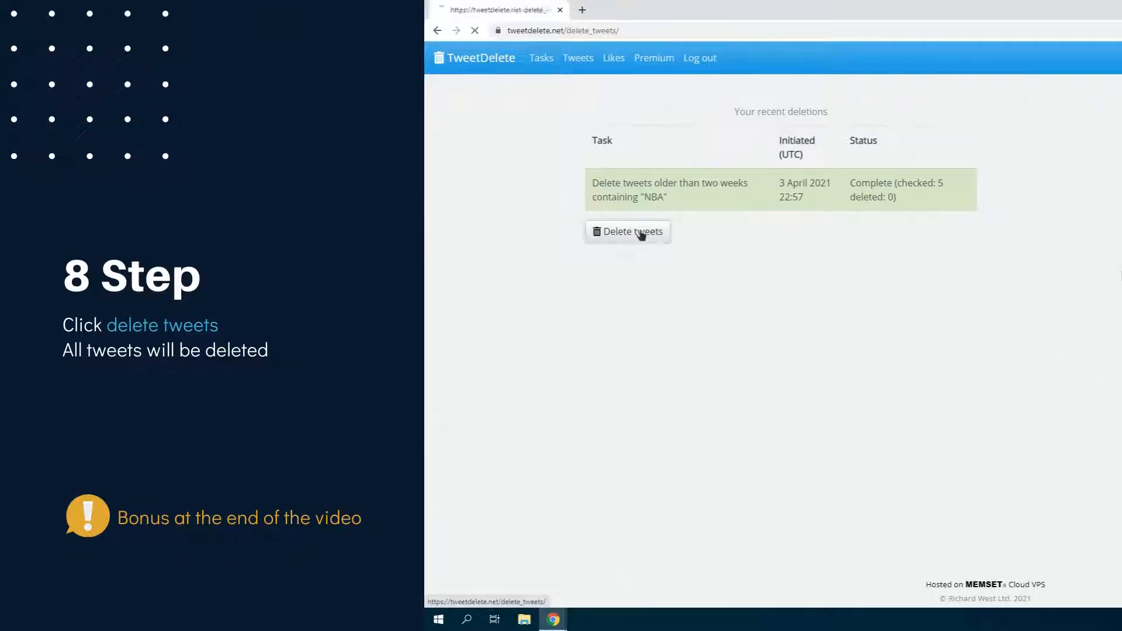
pyautogui.click(628, 232)
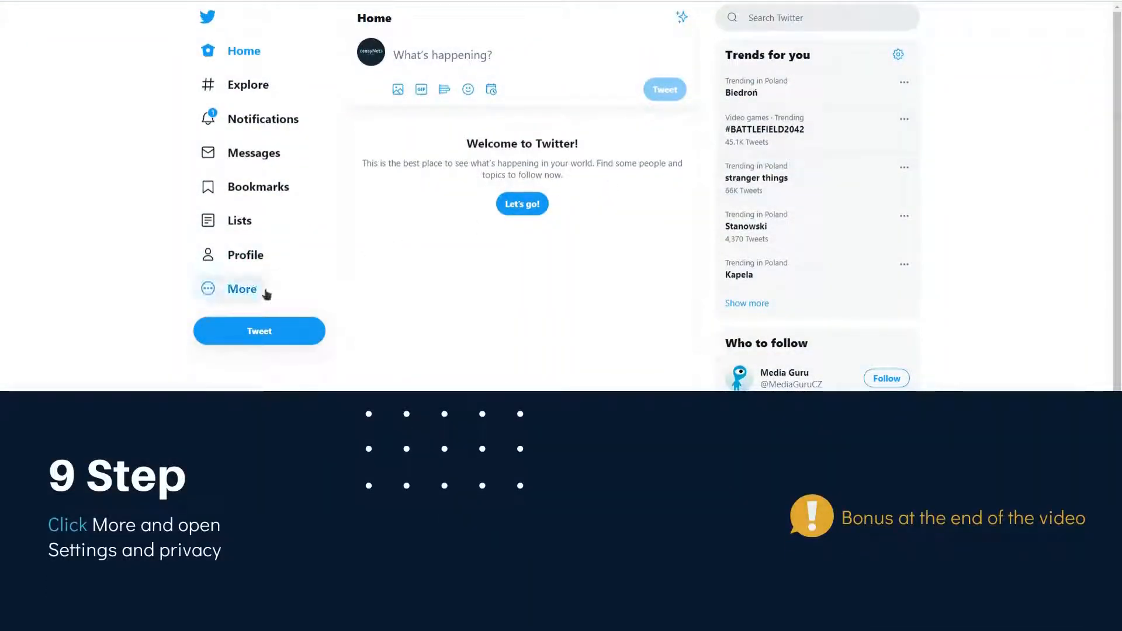
# Reach Security and account access under Twitter's Settings and privacy.
pyautogui.click(242, 288)
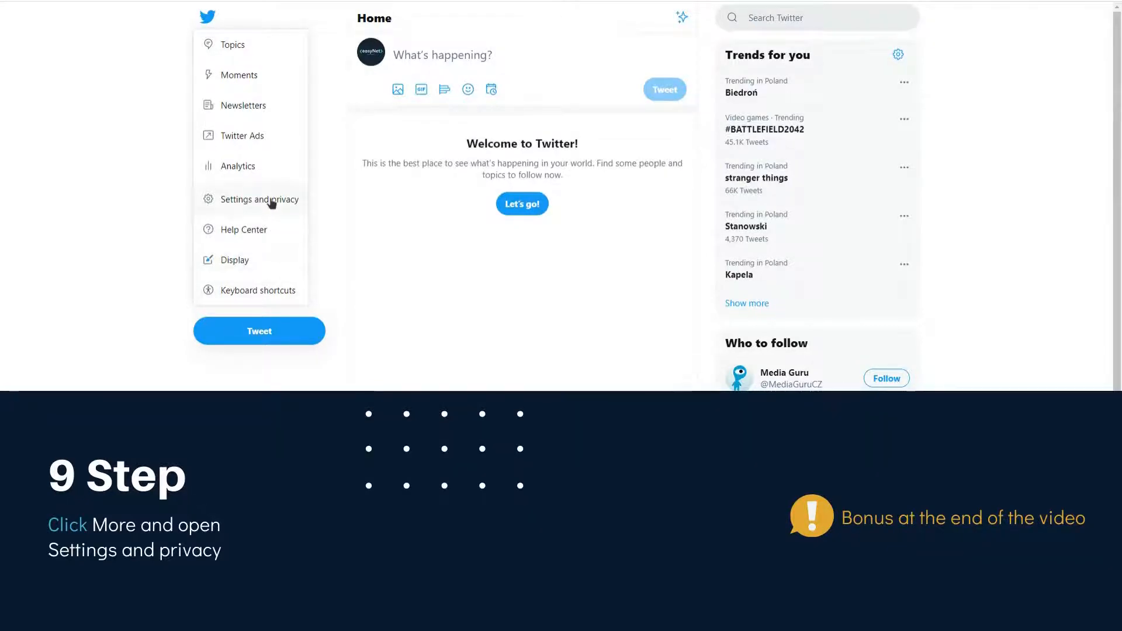
pyautogui.click(259, 199)
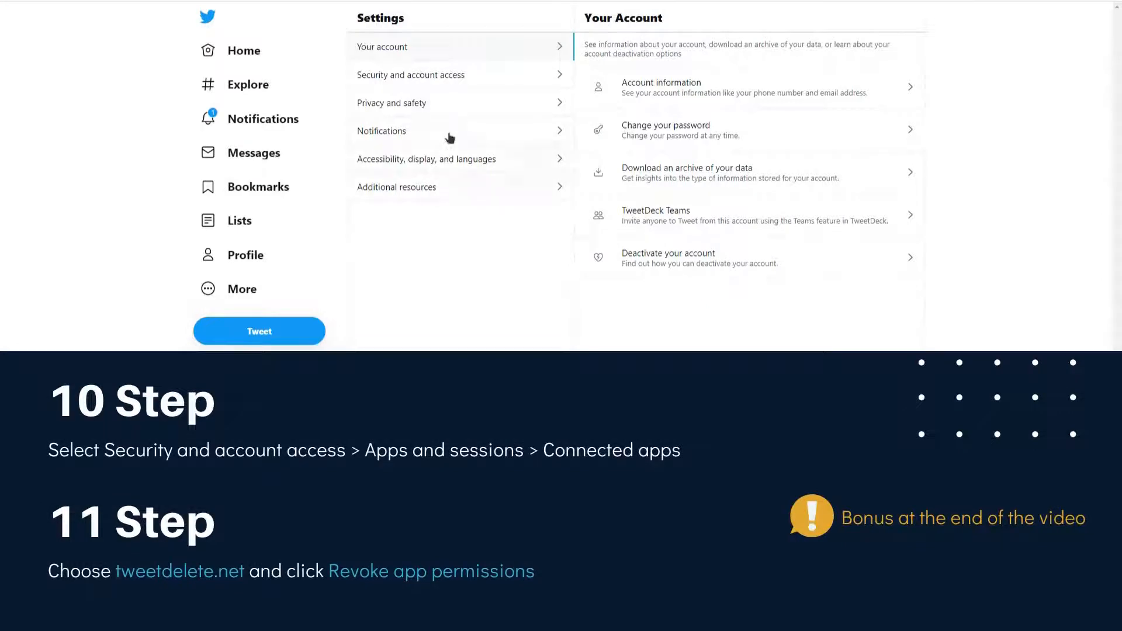
pyautogui.click(410, 74)
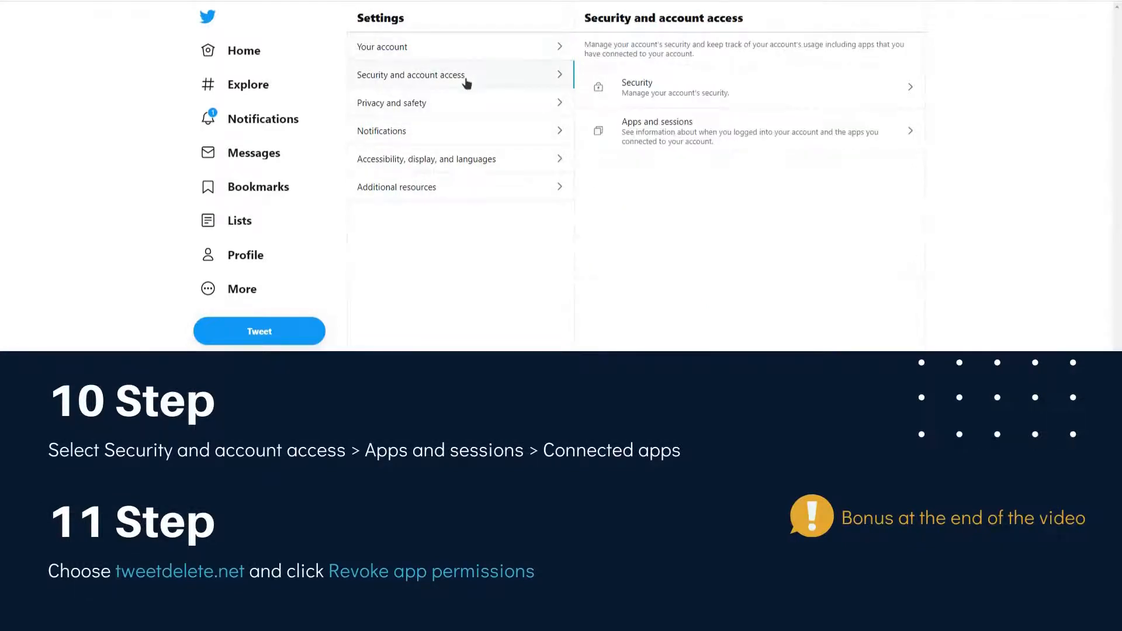
pyautogui.moveTo(543, 97)
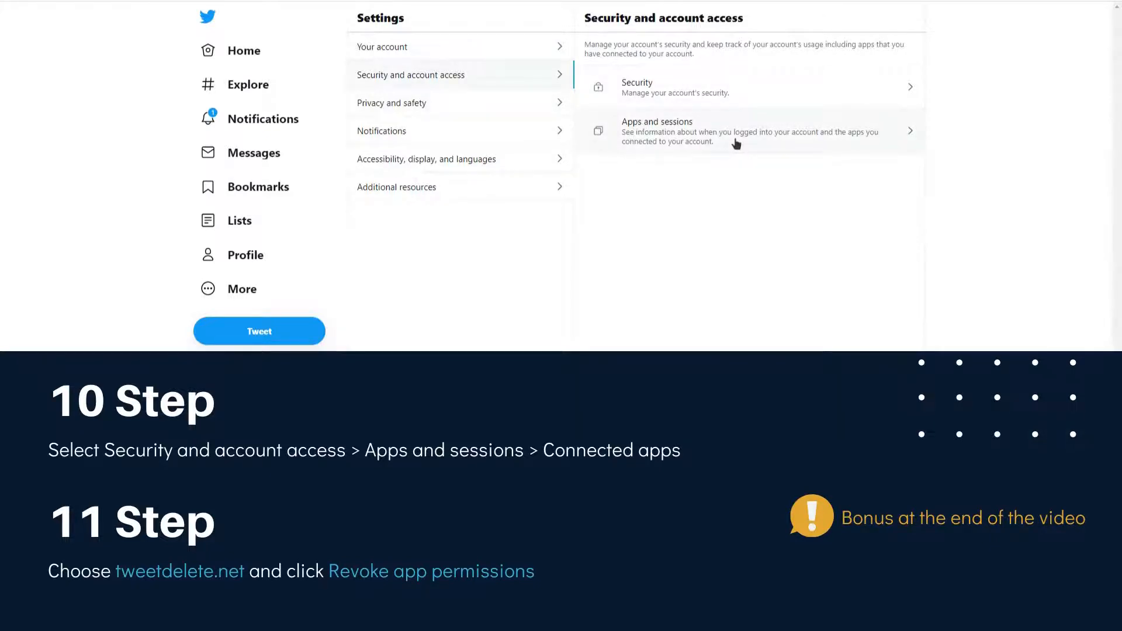
# In Apps and sessions > Connected apps, view tweetdelete.net's access details.
pyautogui.click(744, 132)
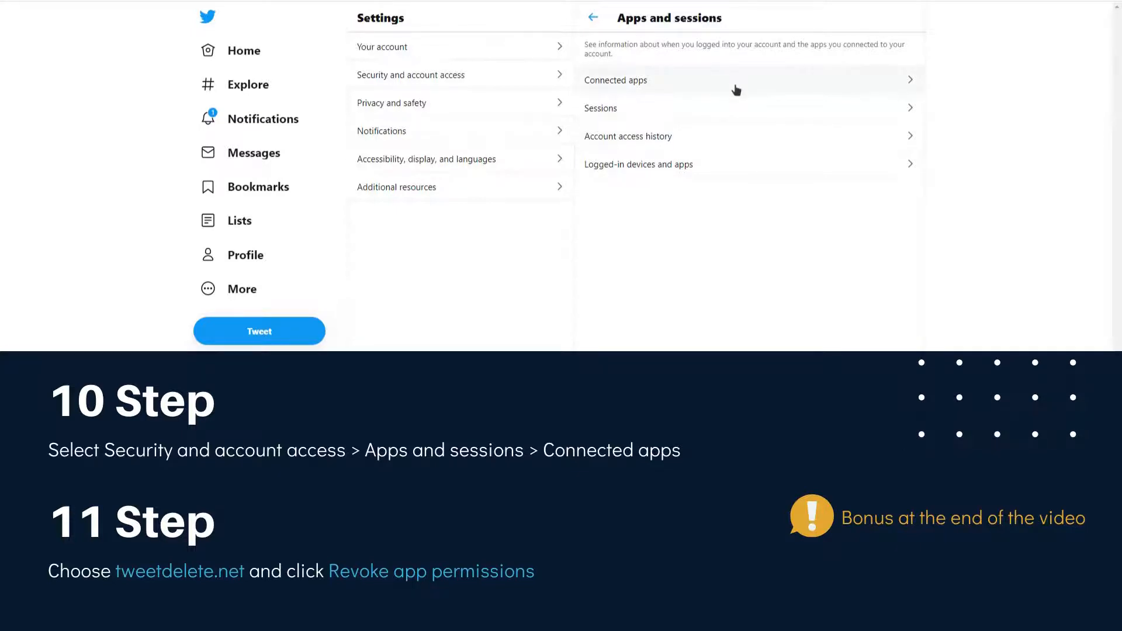
pyautogui.click(615, 79)
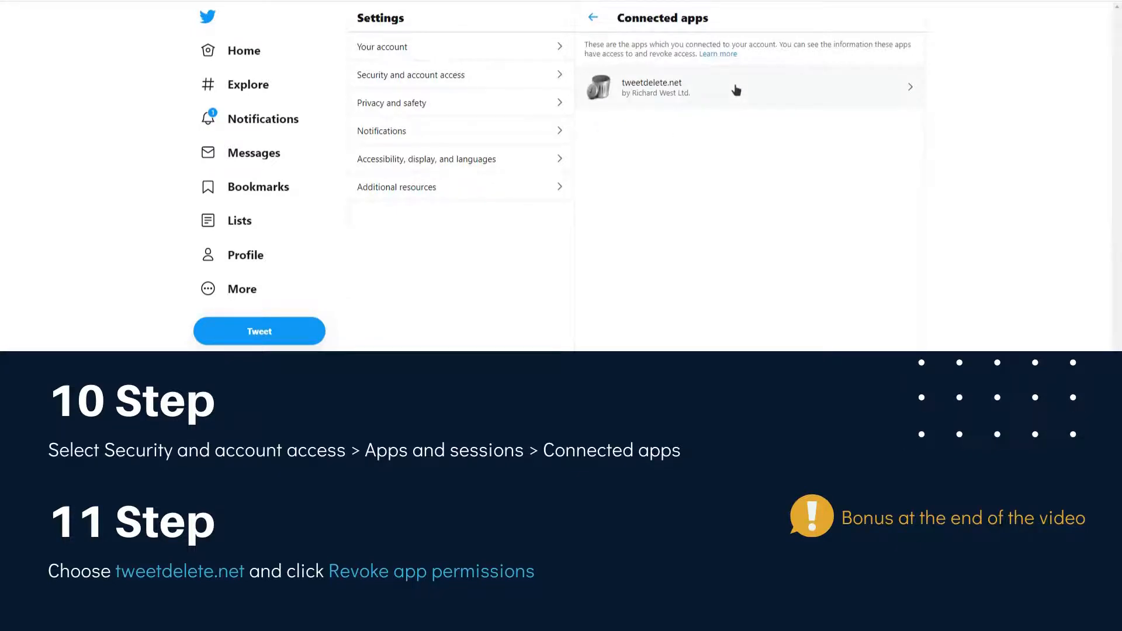
pyautogui.moveTo(886, 99)
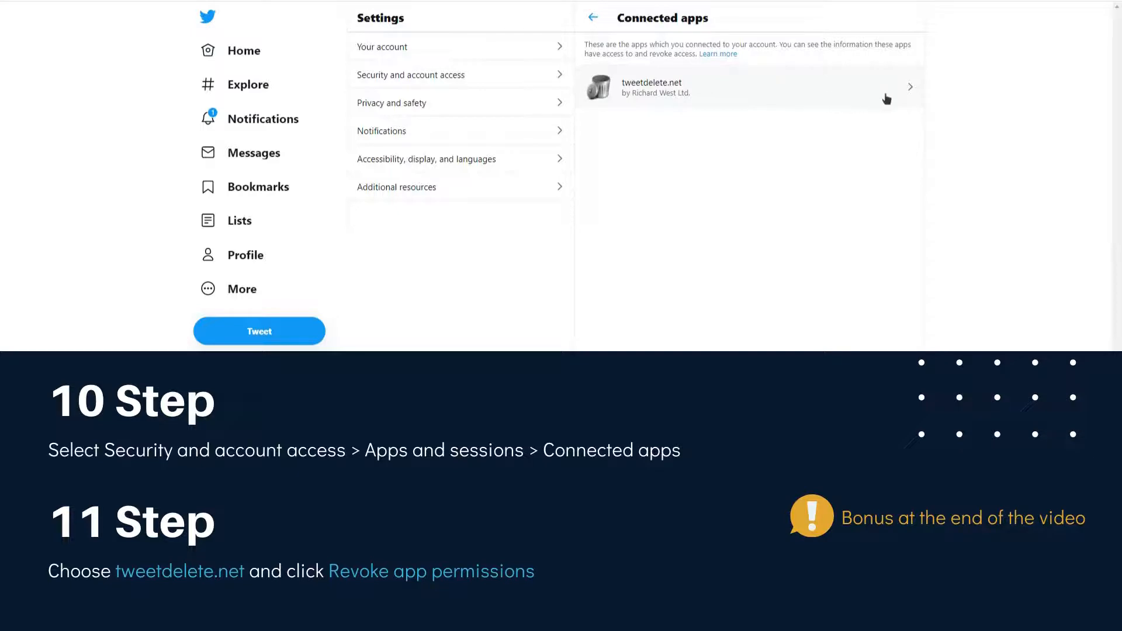
pyautogui.click(748, 88)
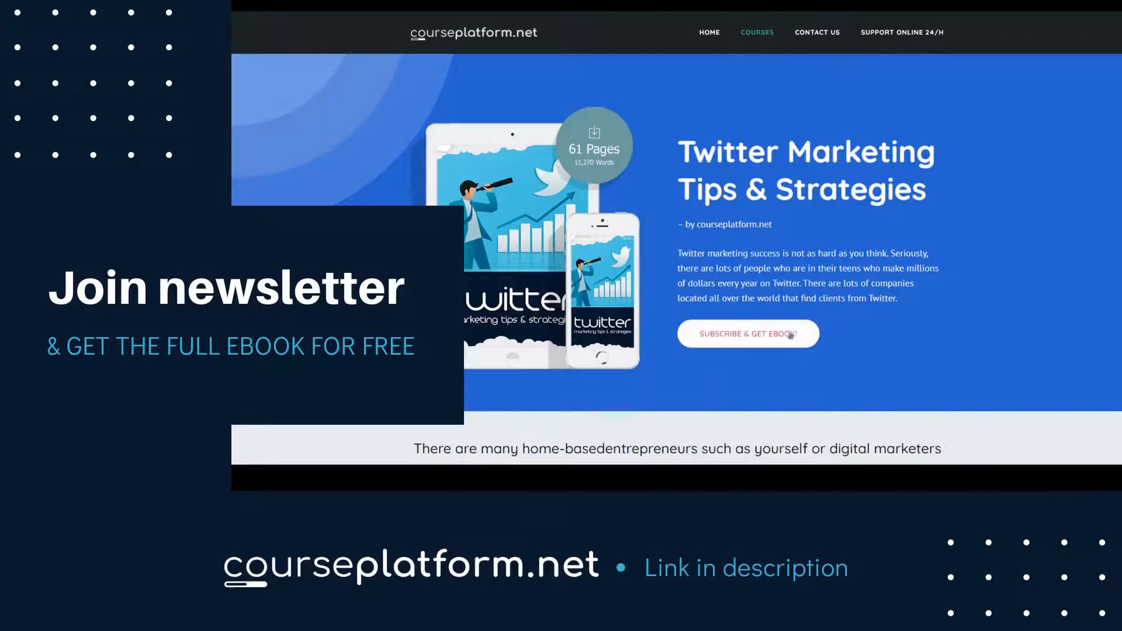
# Bring up the Subscribe & Get Ebook sign-up popup and start on the name field.
pyautogui.click(747, 333)
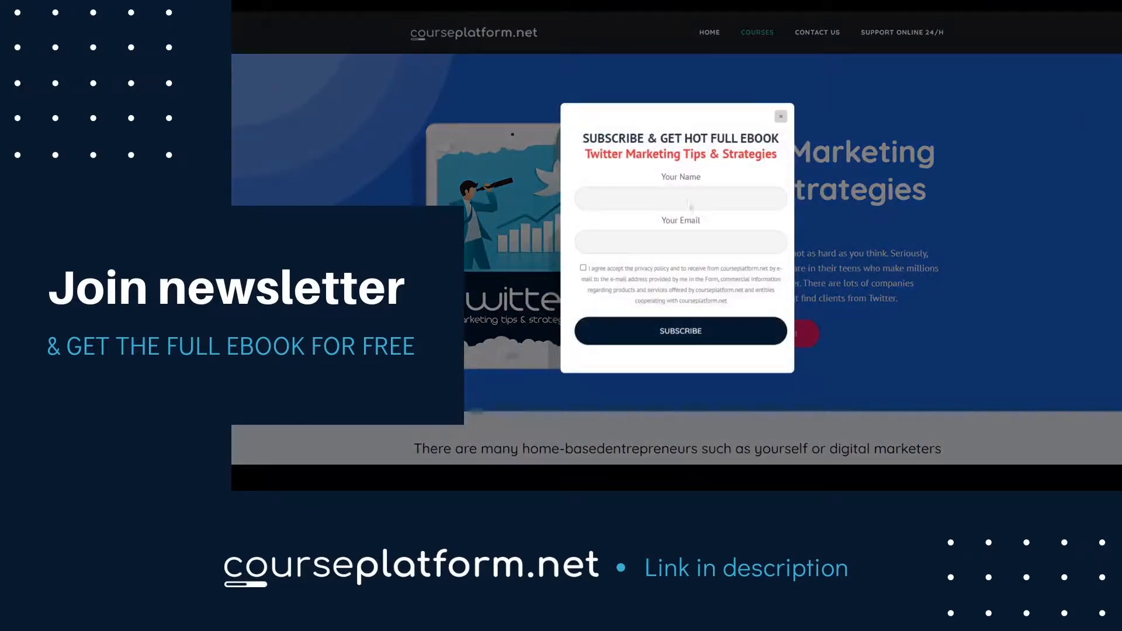
pyautogui.click(680, 199)
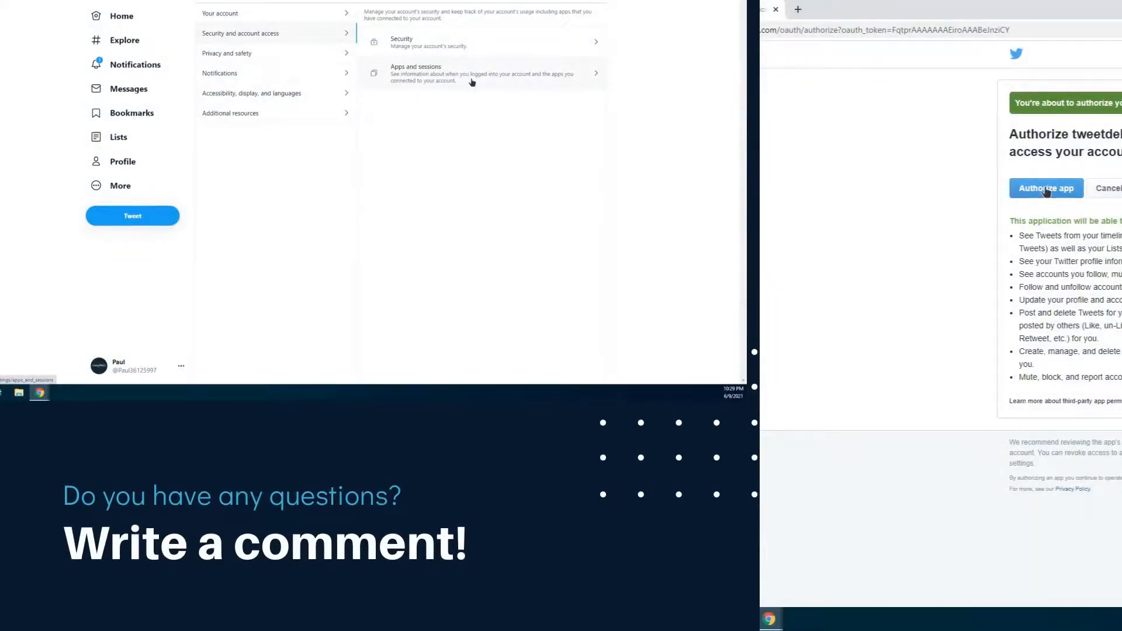
pyautogui.click(1045, 188)
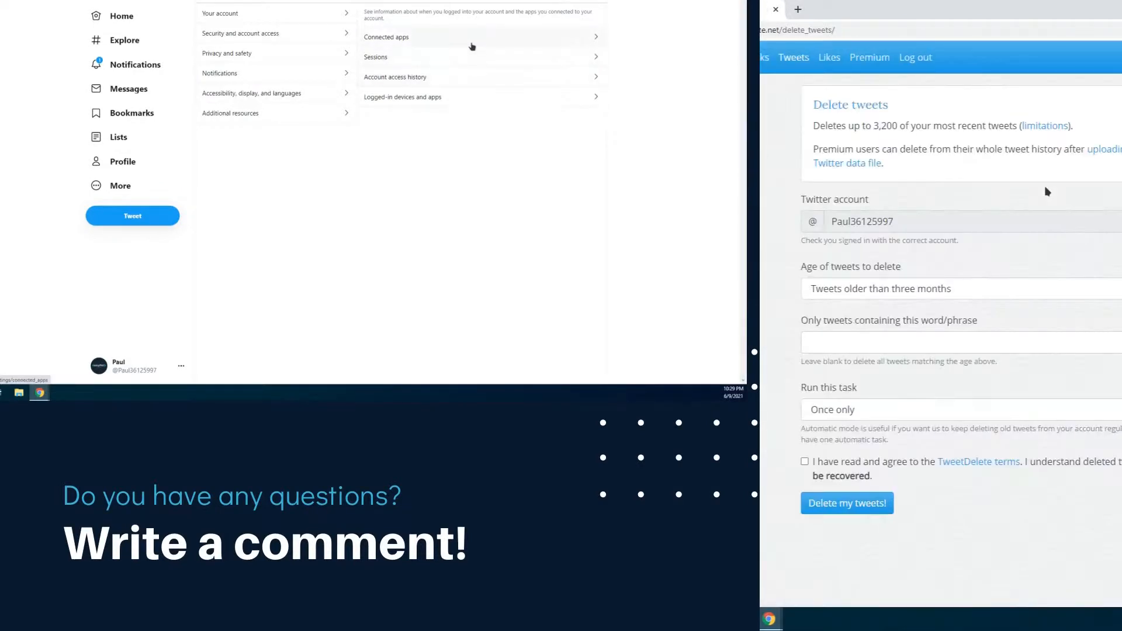
pyautogui.moveTo(471, 44)
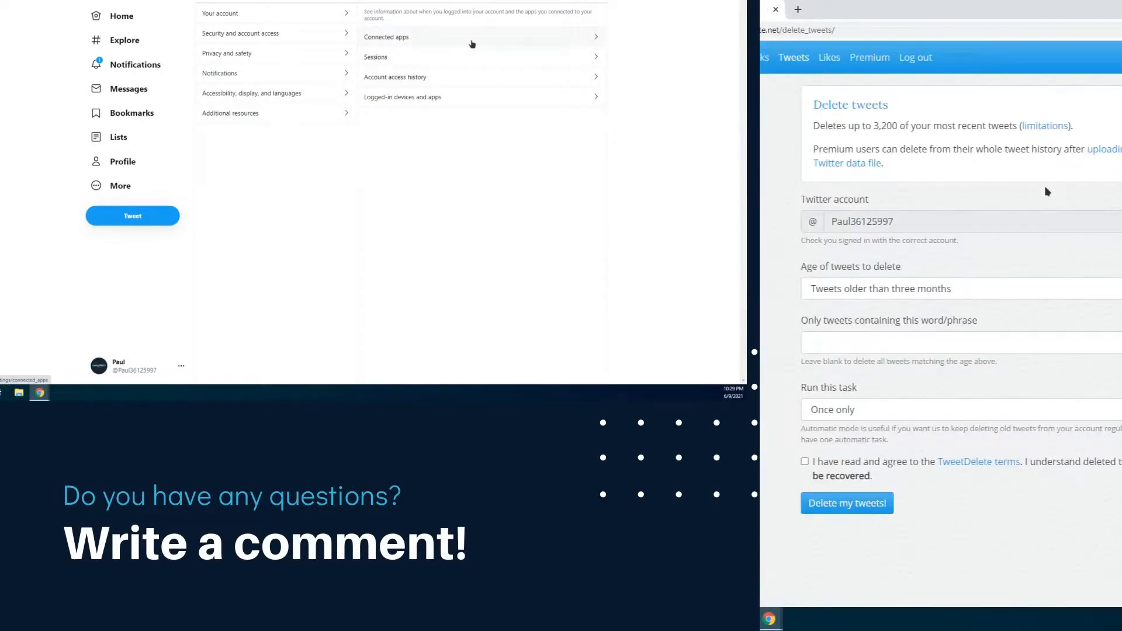